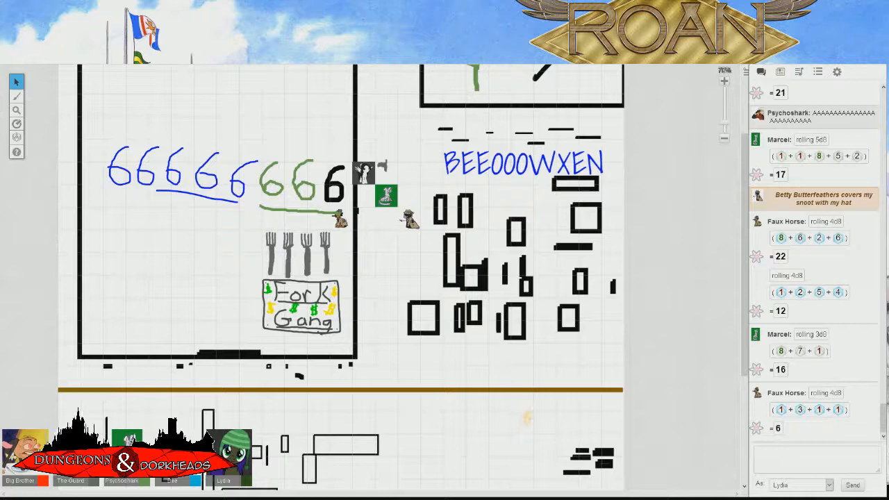
- Scroll the chat log down to the new 4d8 roll of 5, 1, 7 and 4 totalling 17
{"action": "scroll", "scroll_direction": "down", "scroll_amount": 3}
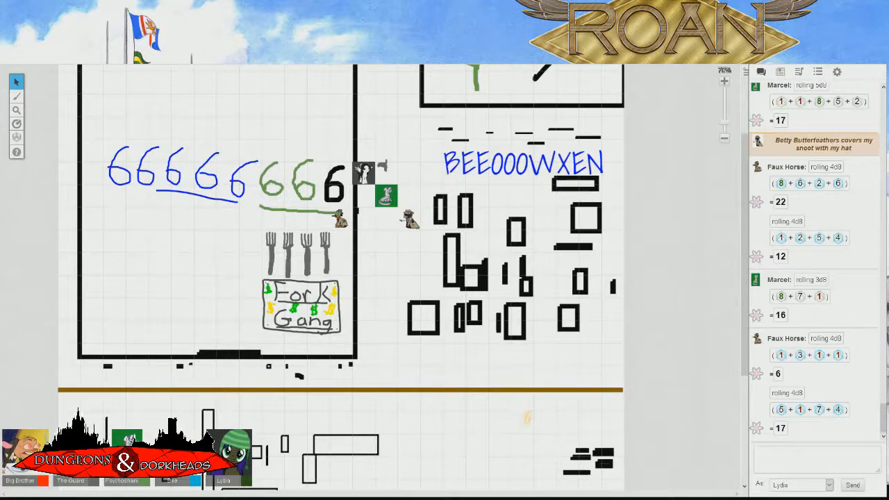
- Scroll the chat log down to the new 3d8 roll of 5, 6 and 4 totalling 15
{"action": "scroll", "scroll_direction": "down", "scroll_amount": 3}
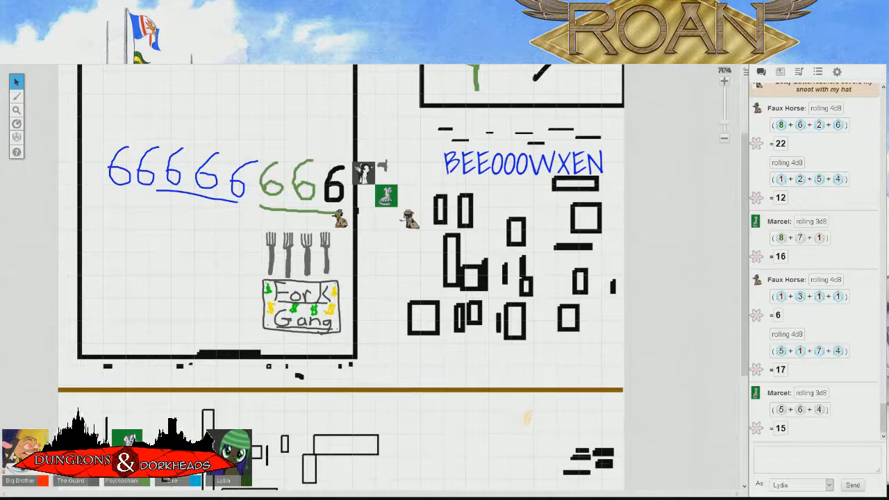
- Scroll the chat log down to the latest 6d8 and 10d8 rolls below the map doodles
{"action": "scroll", "scroll_direction": "down", "scroll_amount": 3}
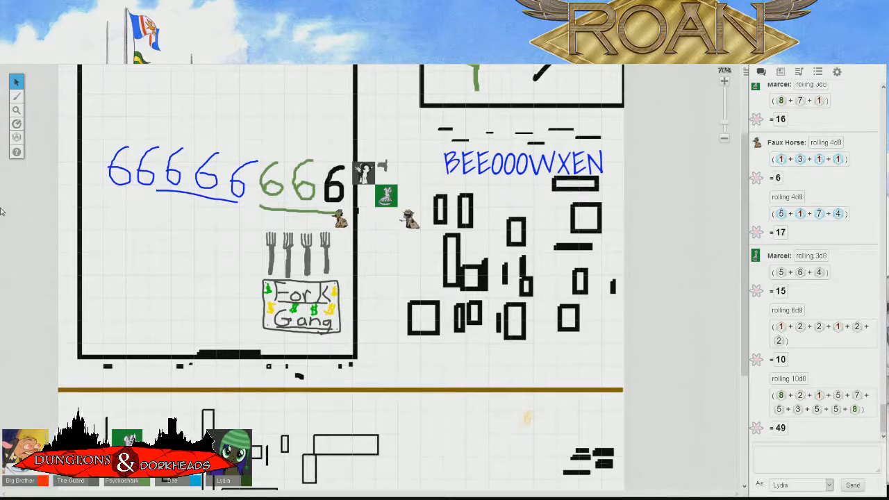
{"action": "left_click", "coordinate": [16, 138]}
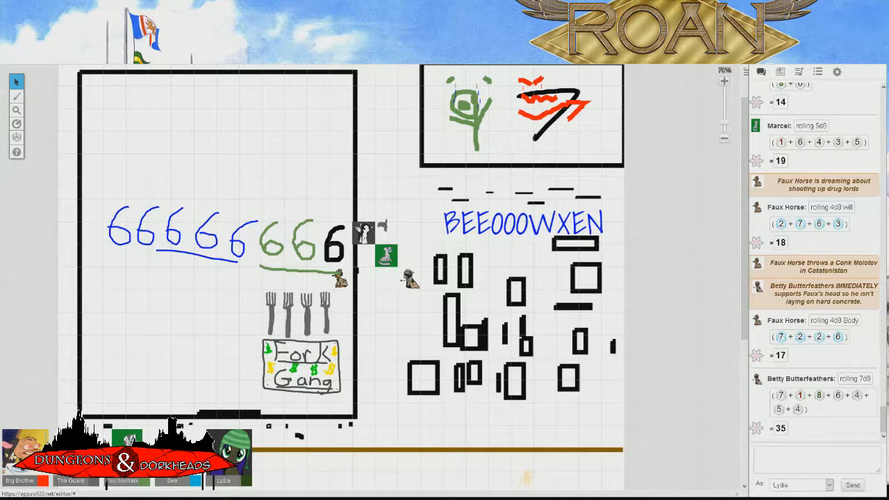
- Switch back to the Select & Move tool on the left toolbar after the 7d8 roll posts
{"action": "left_click", "coordinate": [16, 138]}
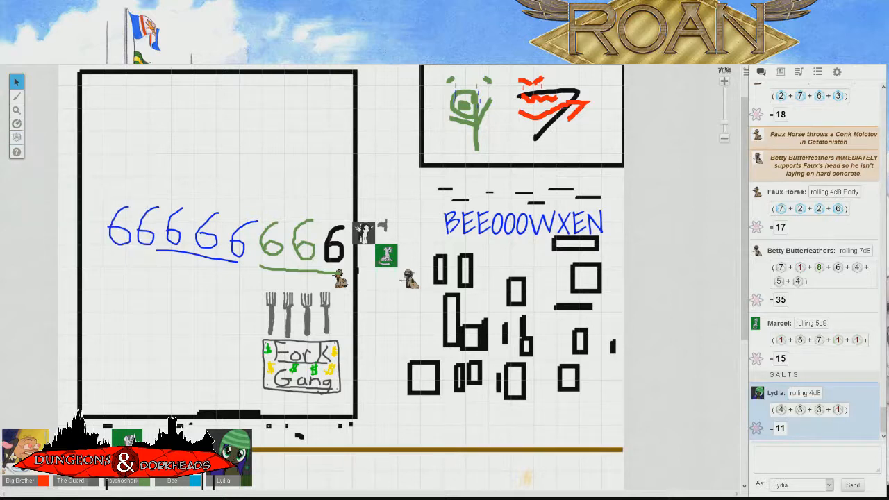
- Nudge the map object downward slightly while the SALTS message and 4d8 roll of 11 stay in chat
{"action": "left_click_drag", "start_coordinate": [367, 231], "coordinate": [366, 278]}
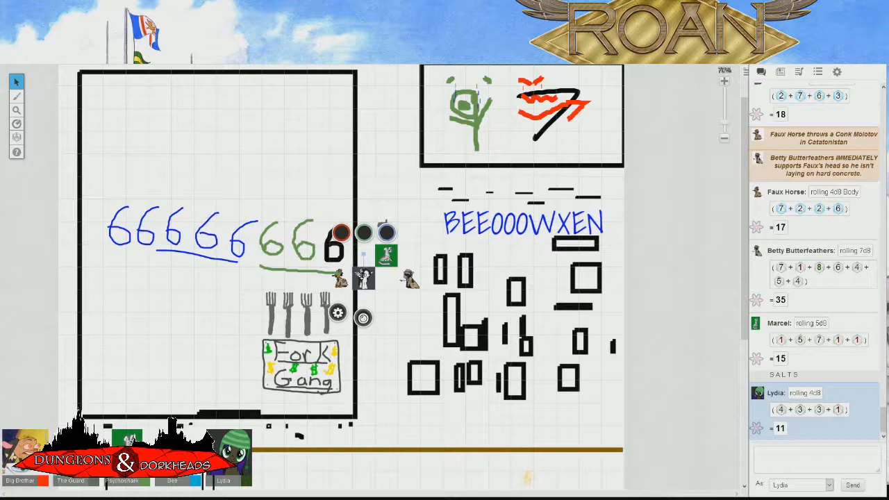
{"action": "mouse_move", "coordinate": [706, 309]}
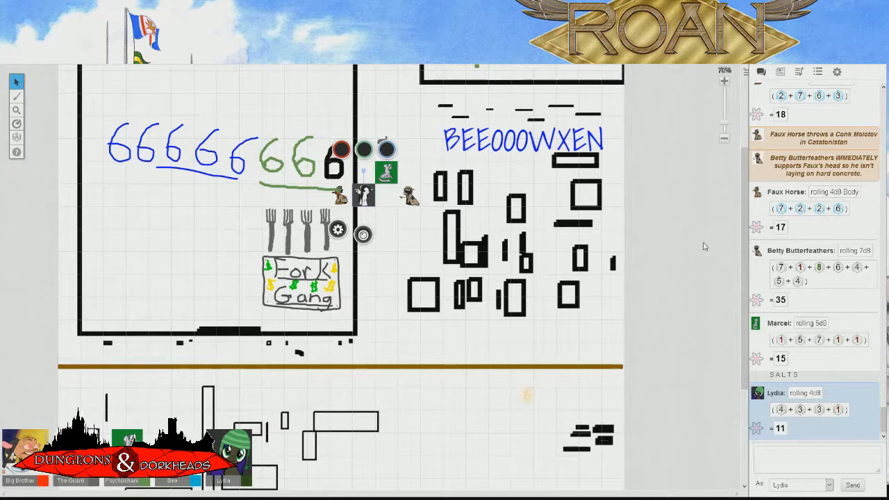
{"action": "mouse_move", "coordinate": [717, 247]}
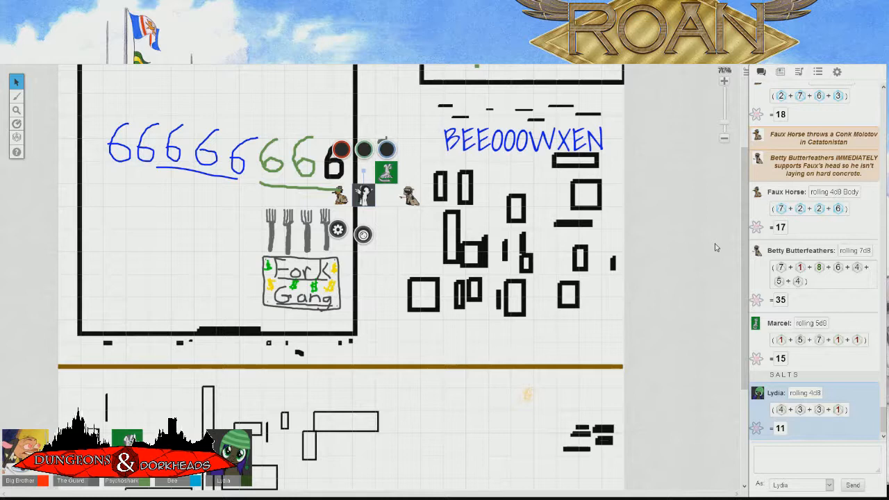
{"action": "mouse_move", "coordinate": [702, 240]}
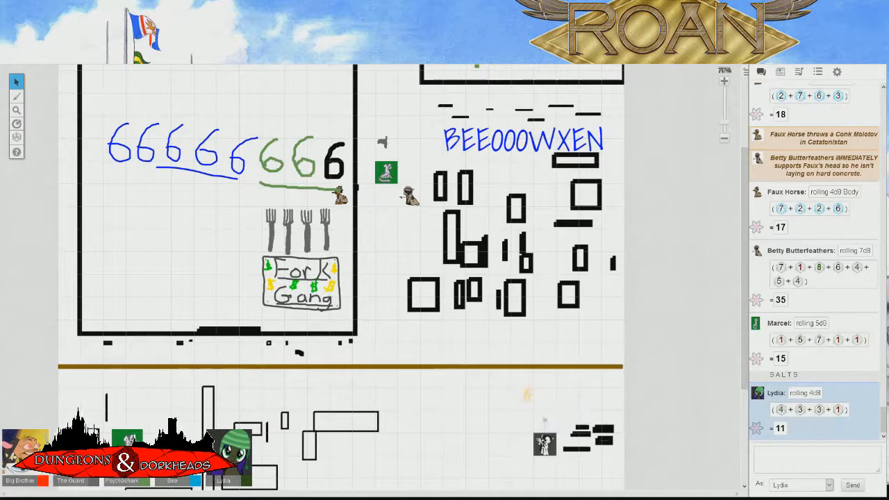
- Select the figure token in the lower part of the map
{"action": "left_click", "coordinate": [545, 443]}
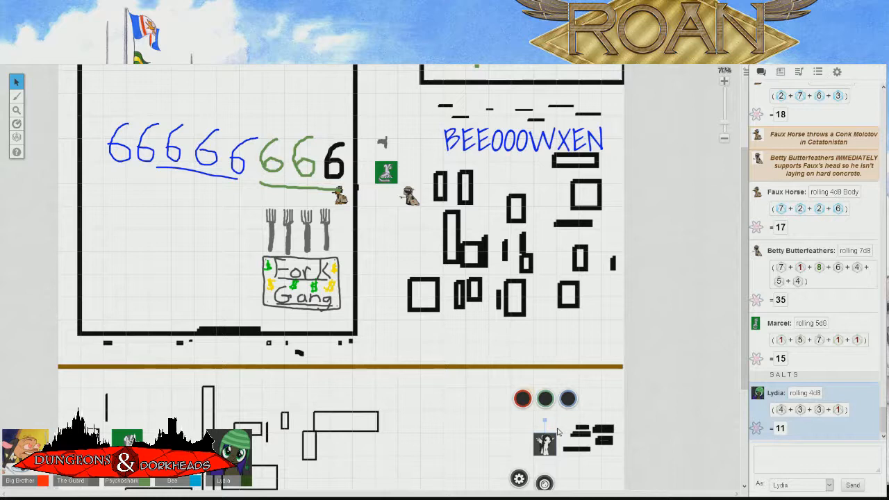
{"action": "scroll", "scroll_direction": "down", "scroll_amount": 3}
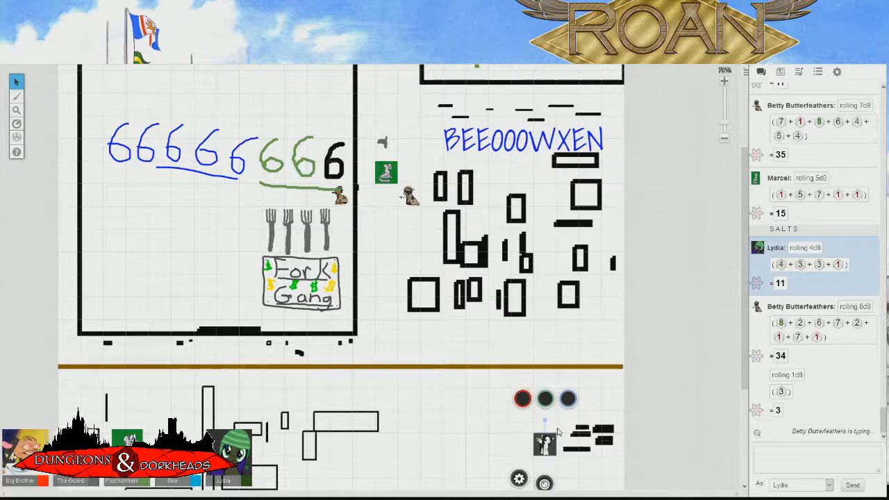
- Scroll the chat log down to the players' 8d8 total of 34 and 1d8 roll of 3
{"action": "scroll", "scroll_direction": "down", "scroll_amount": 3}
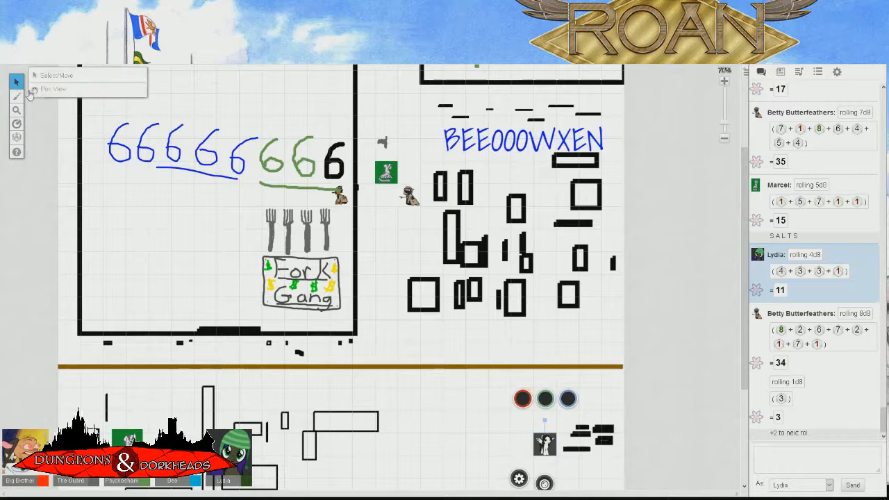
- Choose the Select & Move tool on the left toolbar while the 4d8 roll of 19 posts
{"action": "left_click", "coordinate": [17, 123]}
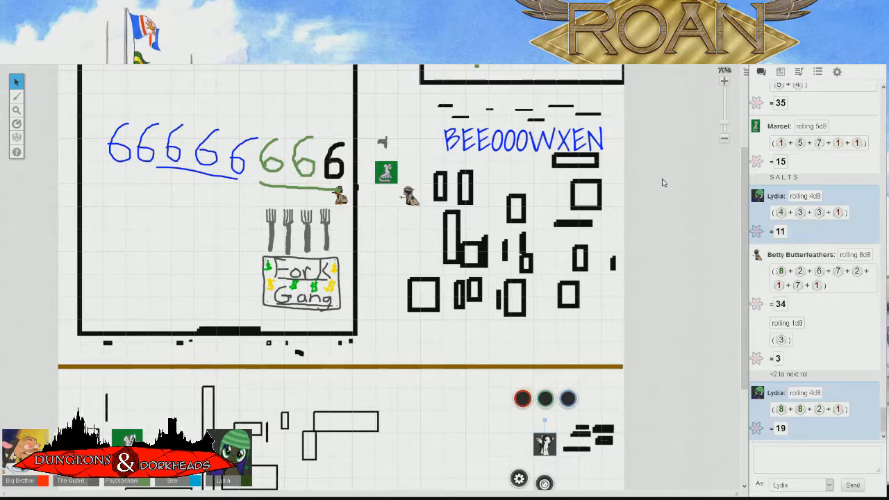
{"action": "mouse_move", "coordinate": [155, 204]}
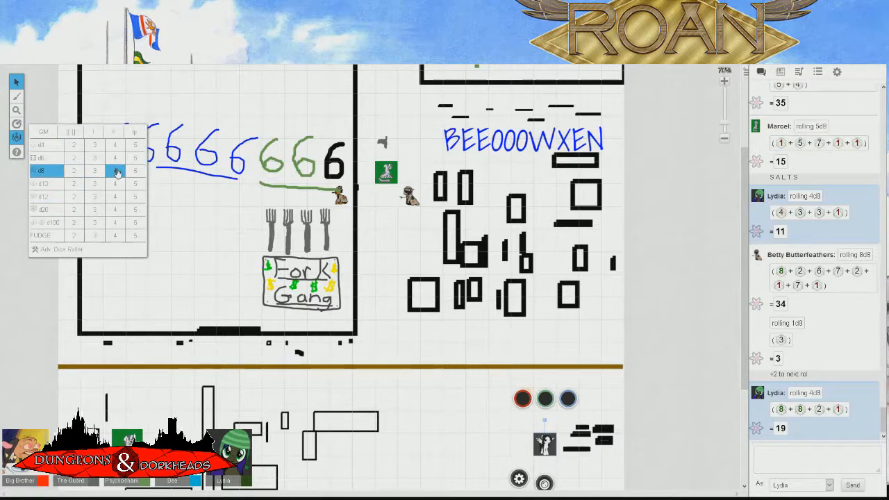
- Scroll the chat log down to the further 4d8 roll totalling 11
{"action": "scroll", "scroll_direction": "down", "scroll_amount": 3}
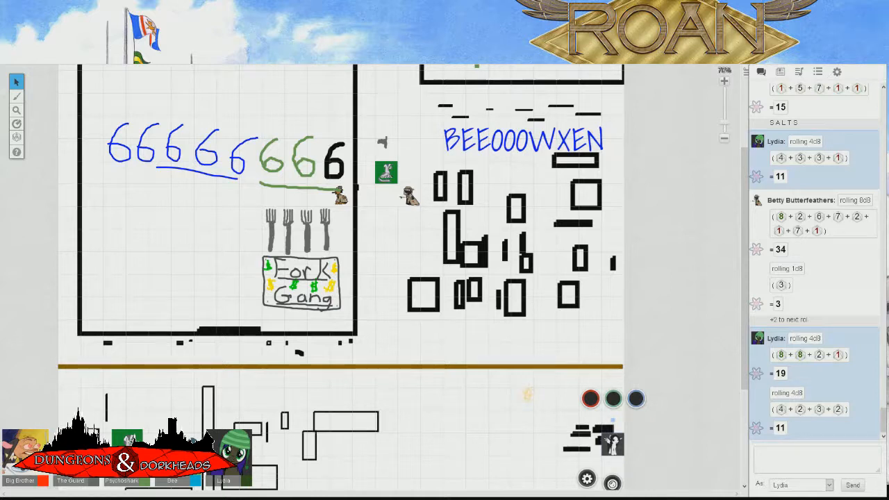
{"action": "left_click", "coordinate": [17, 137]}
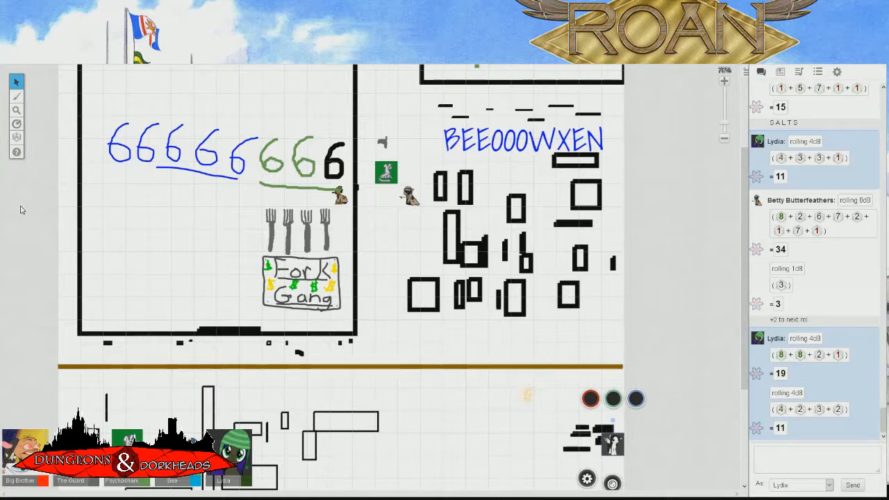
{"action": "left_click", "coordinate": [17, 138]}
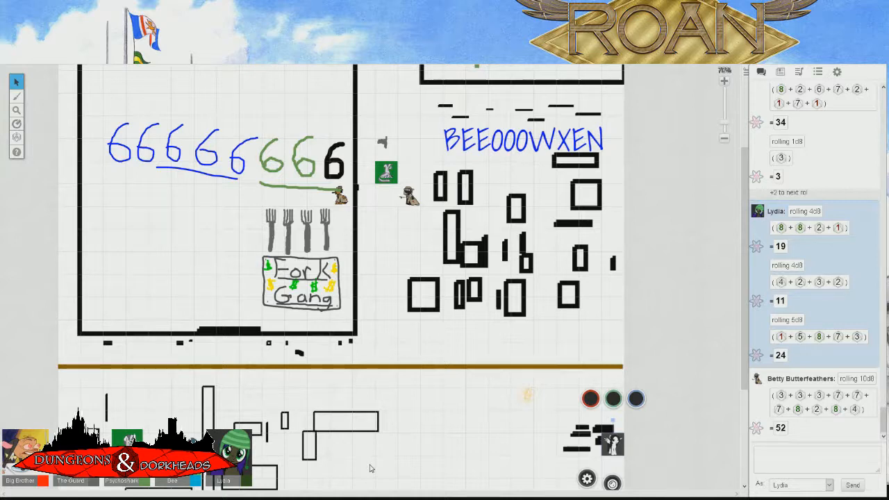
- Scroll the chat log to follow the new 10d8 rolls totalling 50, 46, 43 and 38
{"action": "scroll", "scroll_direction": "down", "scroll_amount": 3}
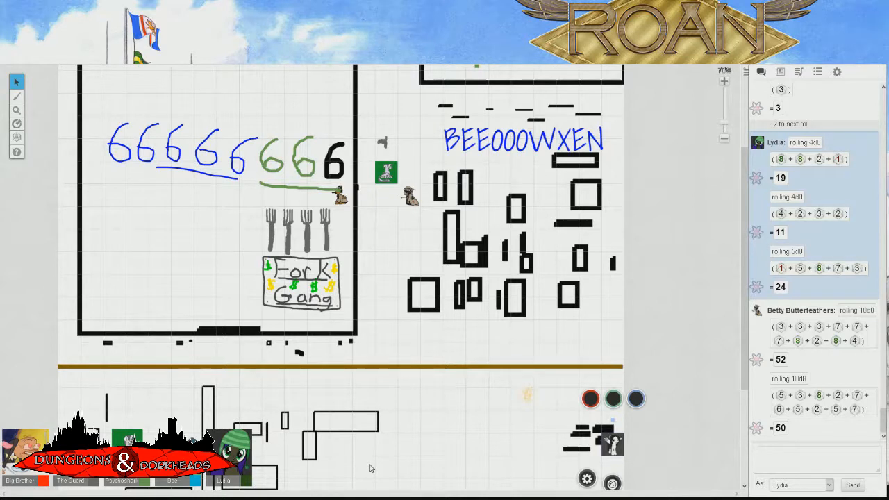
{"action": "scroll", "scroll_direction": "down", "scroll_amount": 3}
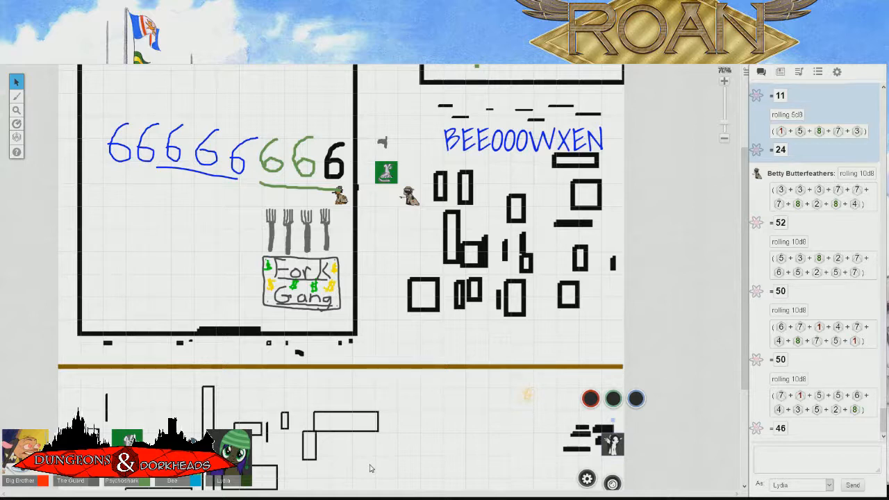
{"action": "scroll", "scroll_direction": "down", "scroll_amount": 3}
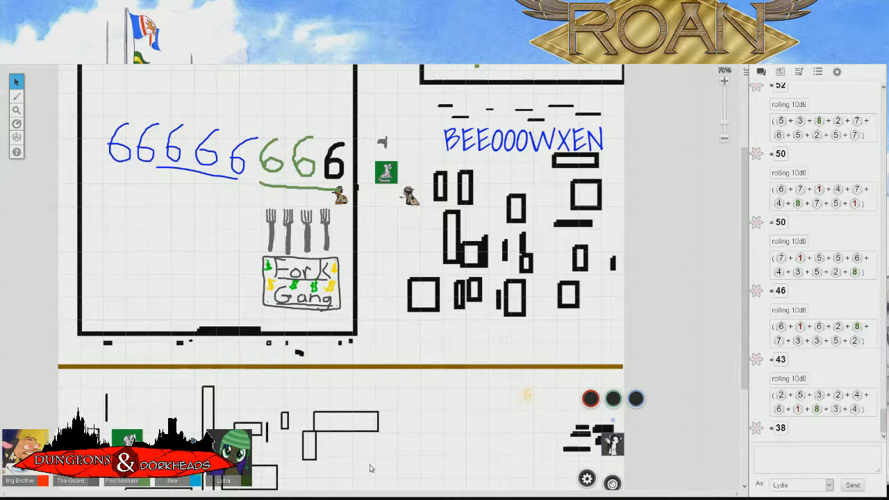
{"action": "mouse_move", "coordinate": [317, 90]}
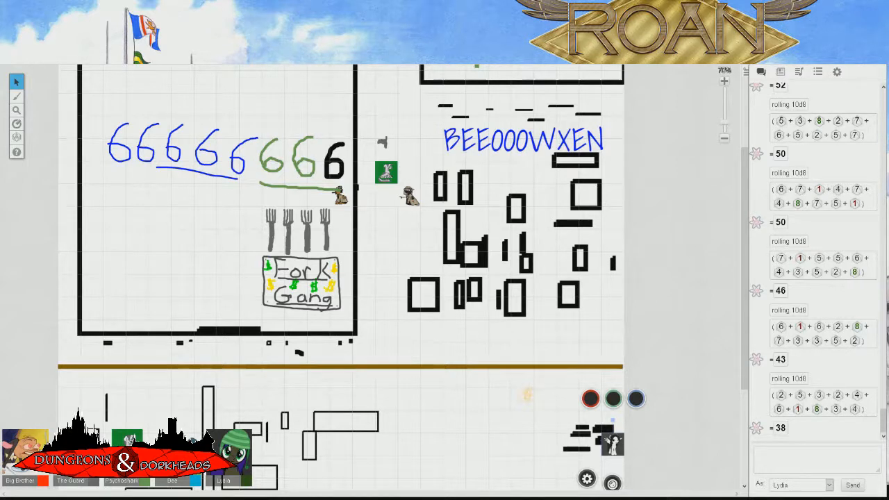
- Roll 2d8 from the quick dice roller, posting Betty Butterfeathers' total of 6 to chat
{"action": "left_click", "coordinate": [17, 137]}
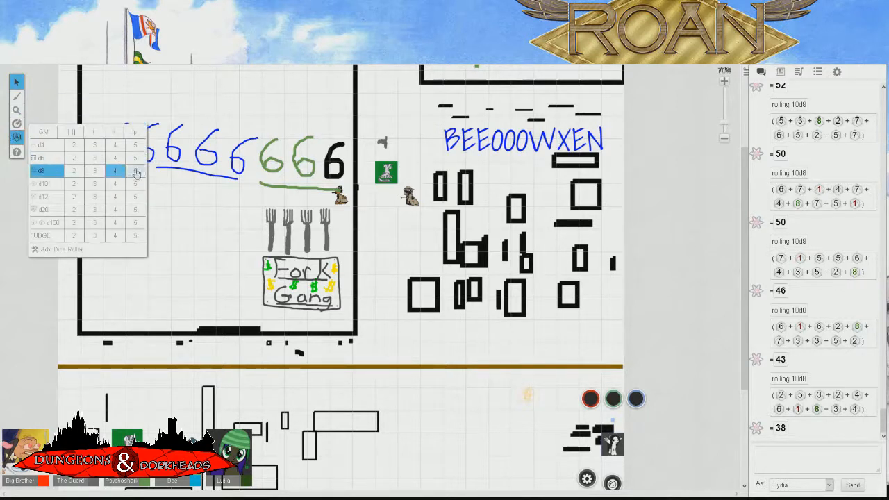
{"action": "left_click", "coordinate": [133, 169]}
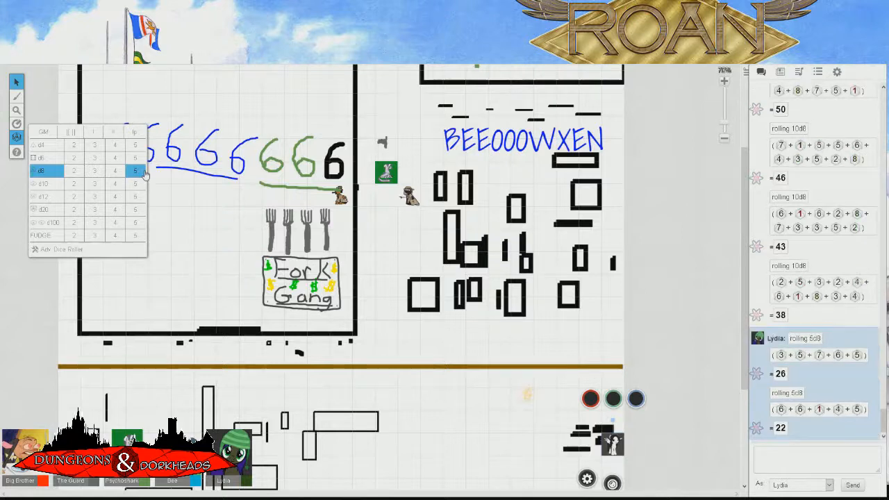
{"action": "mouse_move", "coordinate": [128, 179]}
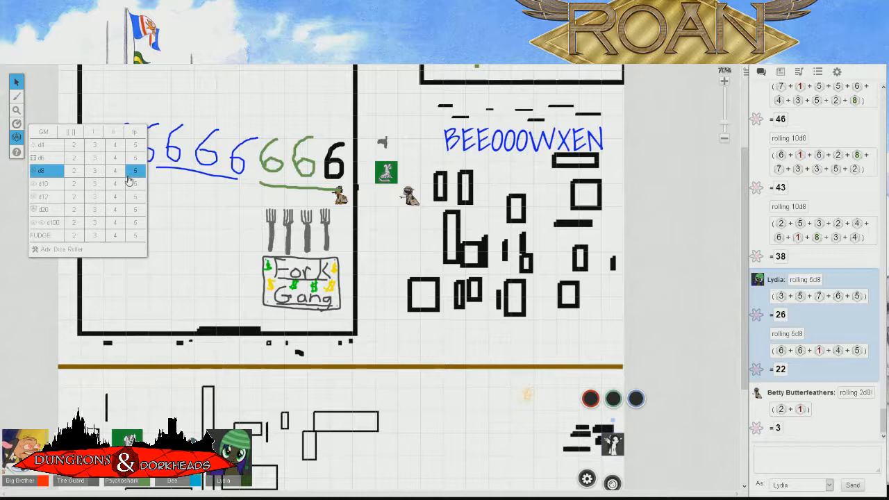
{"action": "scroll", "scroll_direction": "down", "scroll_amount": 3}
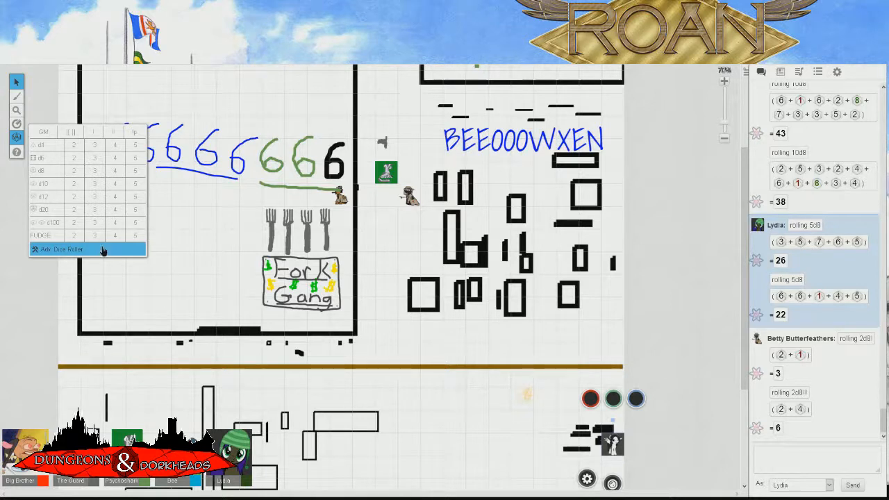
- Roll 6d8 from the Adv. Dice Roller dialog, posting Lydia's total of 25 to chat
{"action": "left_click", "coordinate": [61, 250]}
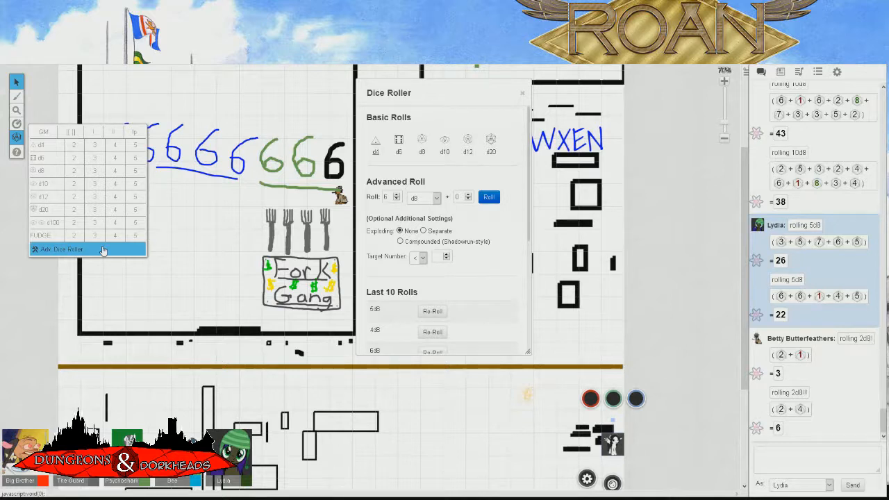
{"action": "left_click", "coordinate": [489, 198]}
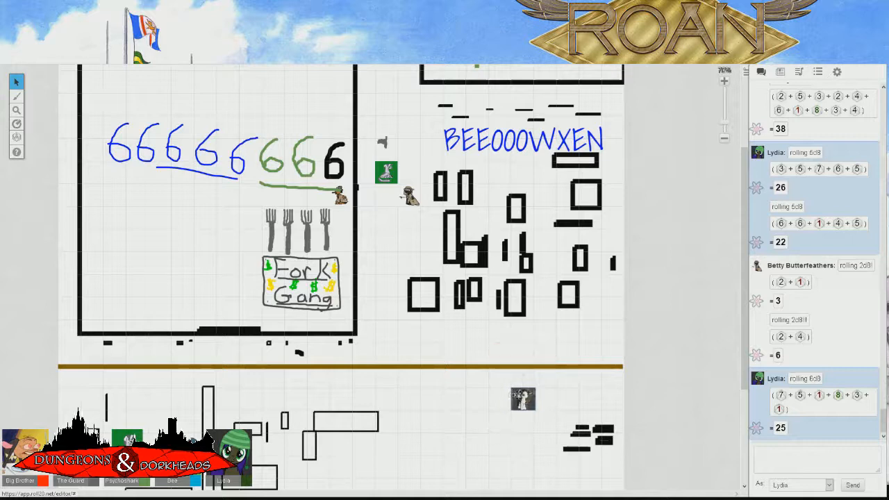
- Move the small character token to just below the brown line, right of centre
{"action": "left_click", "coordinate": [523, 397]}
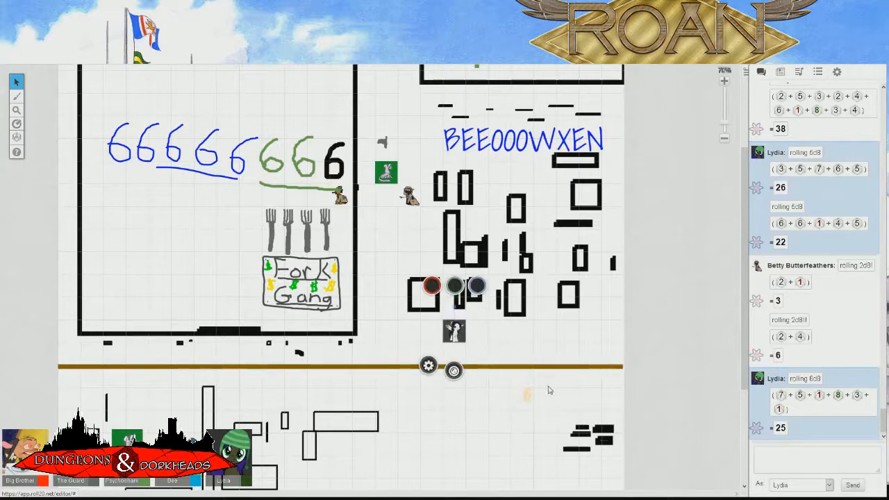
{"action": "left_click_drag", "start_coordinate": [486, 417], "coordinate": [545, 381]}
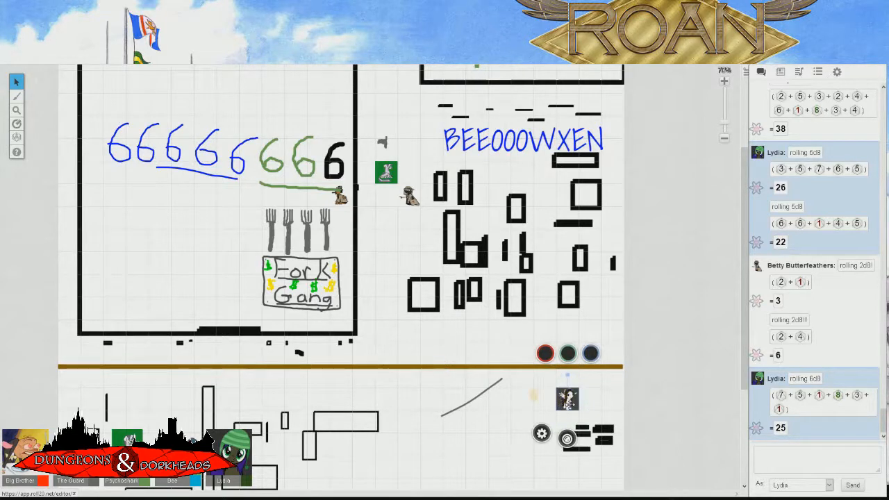
{"action": "mouse_move", "coordinate": [681, 225]}
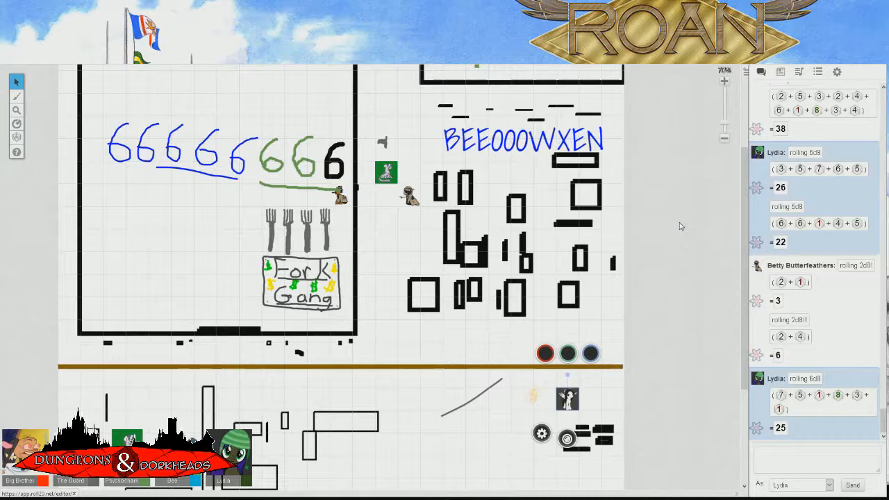
{"action": "mouse_move", "coordinate": [603, 406]}
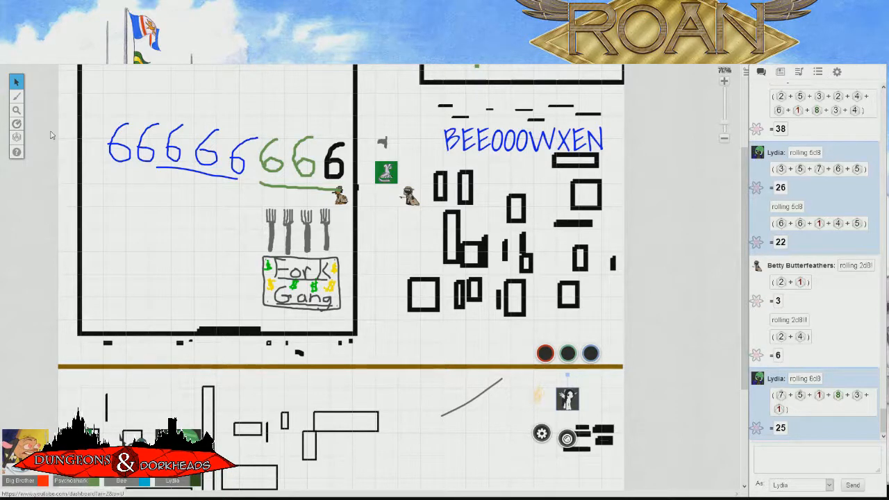
{"action": "left_click", "coordinate": [17, 138]}
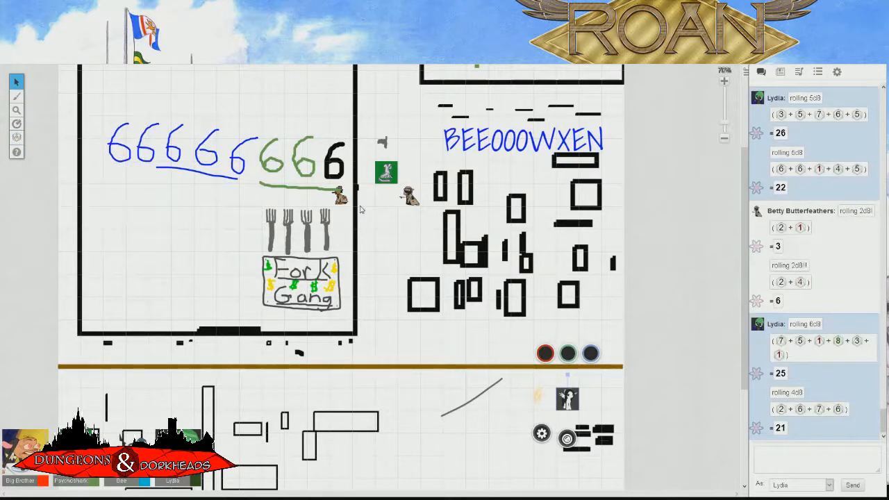
{"action": "mouse_move", "coordinate": [643, 282]}
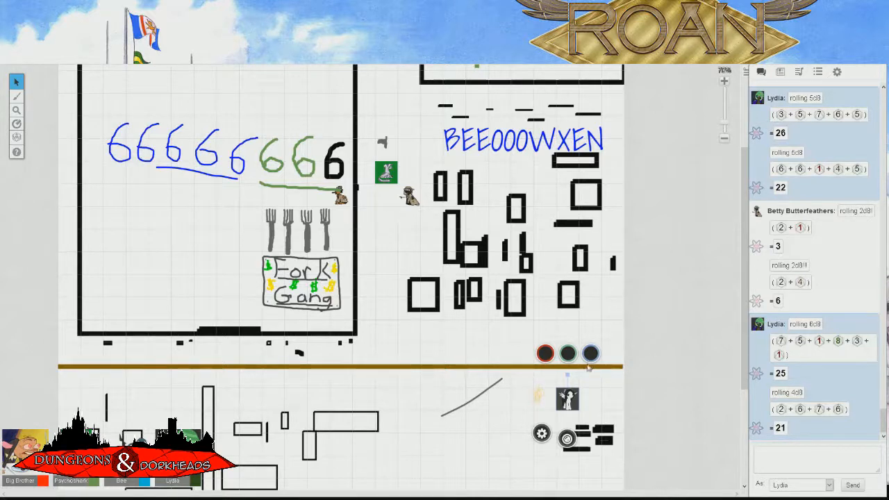
{"action": "mouse_move", "coordinate": [542, 397]}
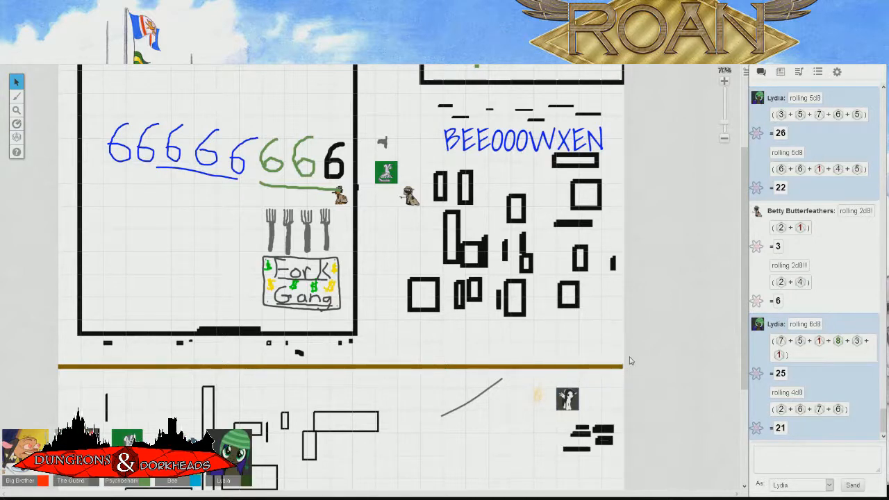
{"action": "mouse_move", "coordinate": [536, 397]}
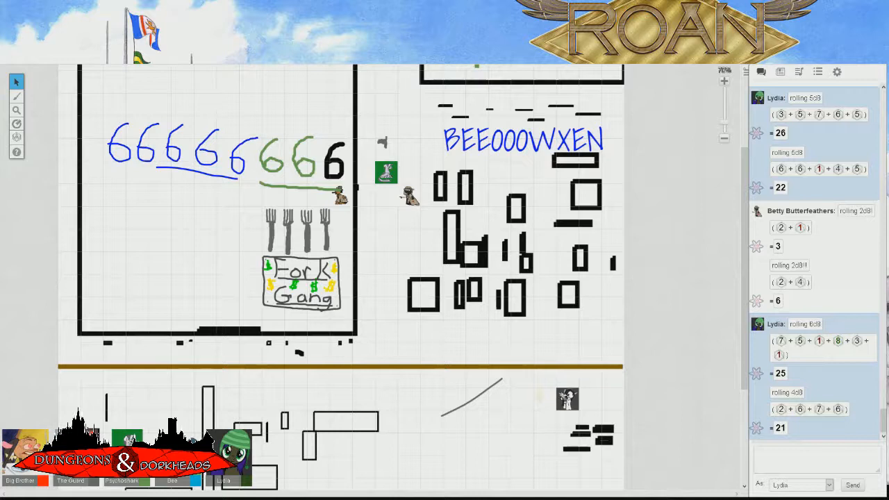
{"action": "mouse_move", "coordinate": [628, 416]}
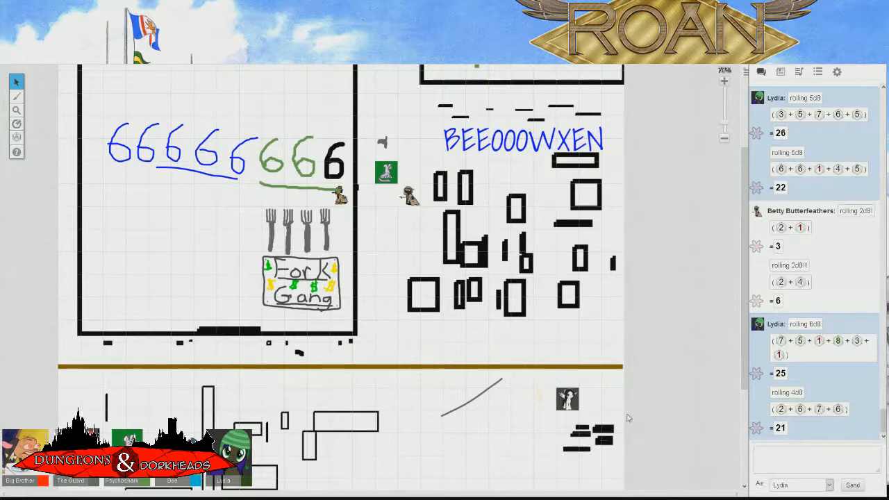
{"action": "mouse_move", "coordinate": [618, 417]}
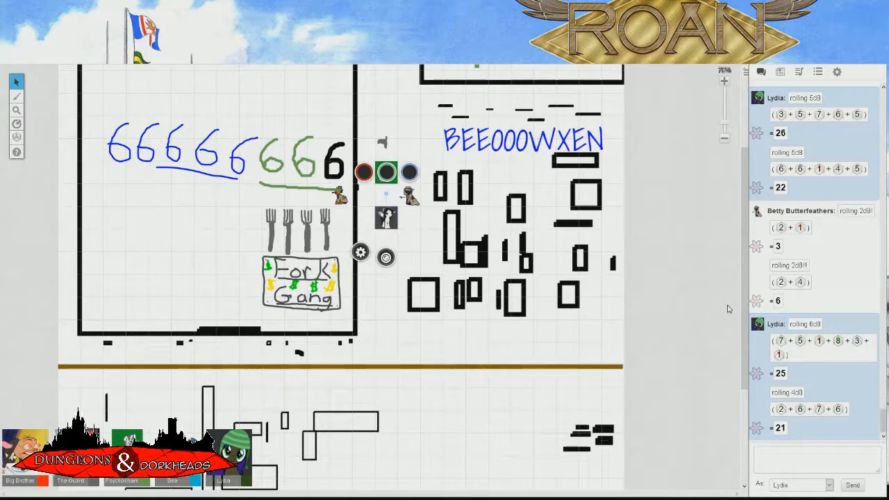
{"action": "mouse_move", "coordinate": [697, 302]}
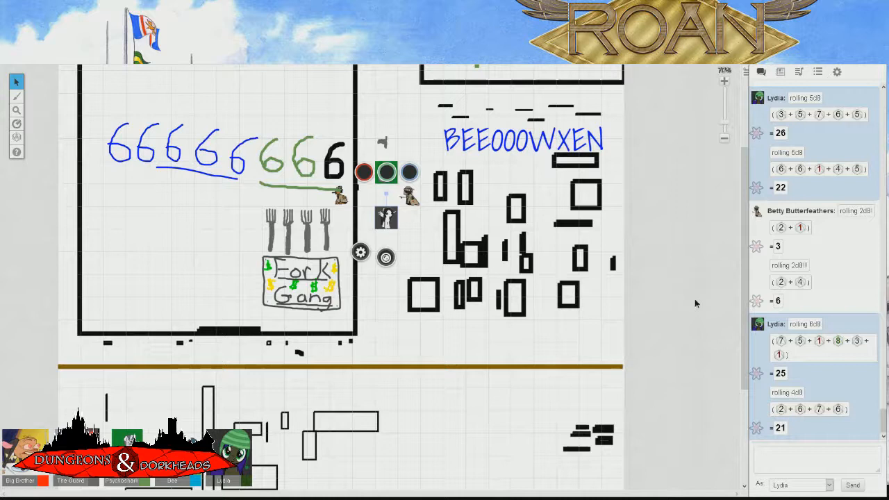
{"action": "mouse_move", "coordinate": [660, 277]}
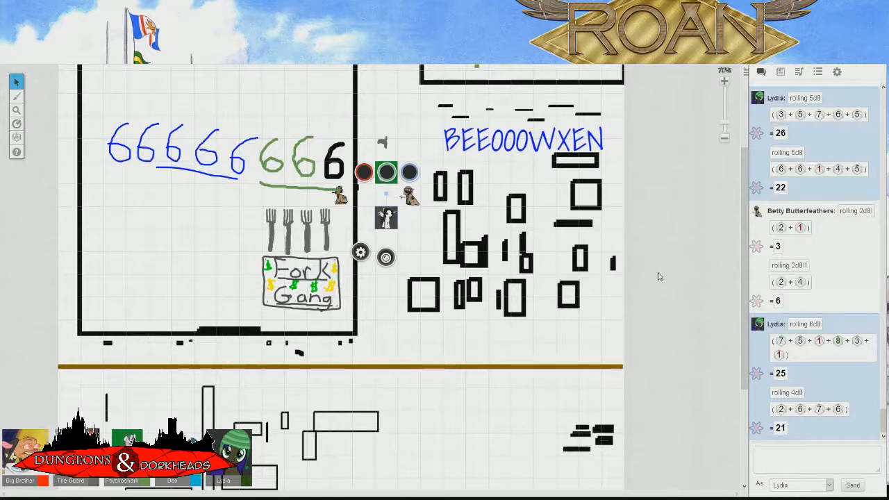